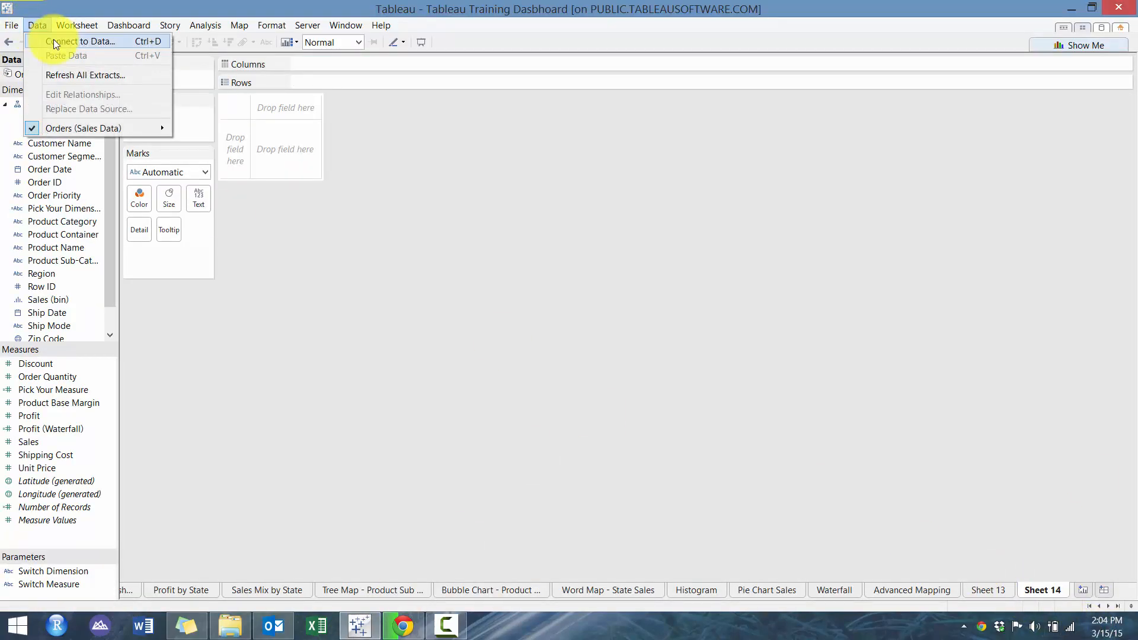
# Connect to Funnel Data.xlsx via Microsoft Excel and preview its Sales sheet.
pyautogui.click(83, 41)
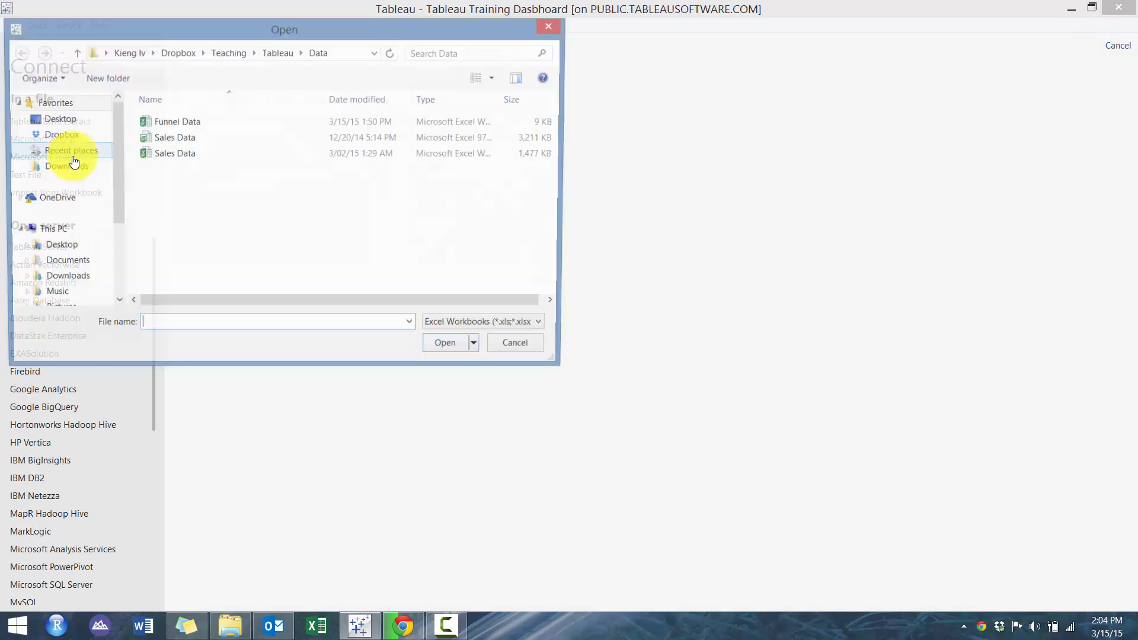
pyautogui.click(515, 341)
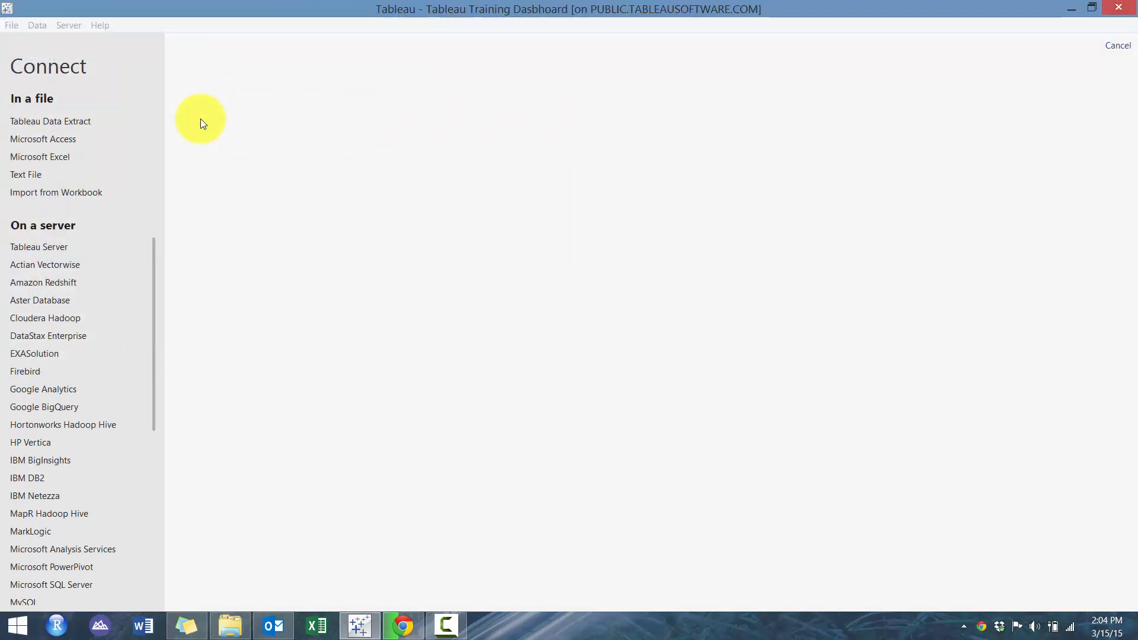
pyautogui.click(39, 156)
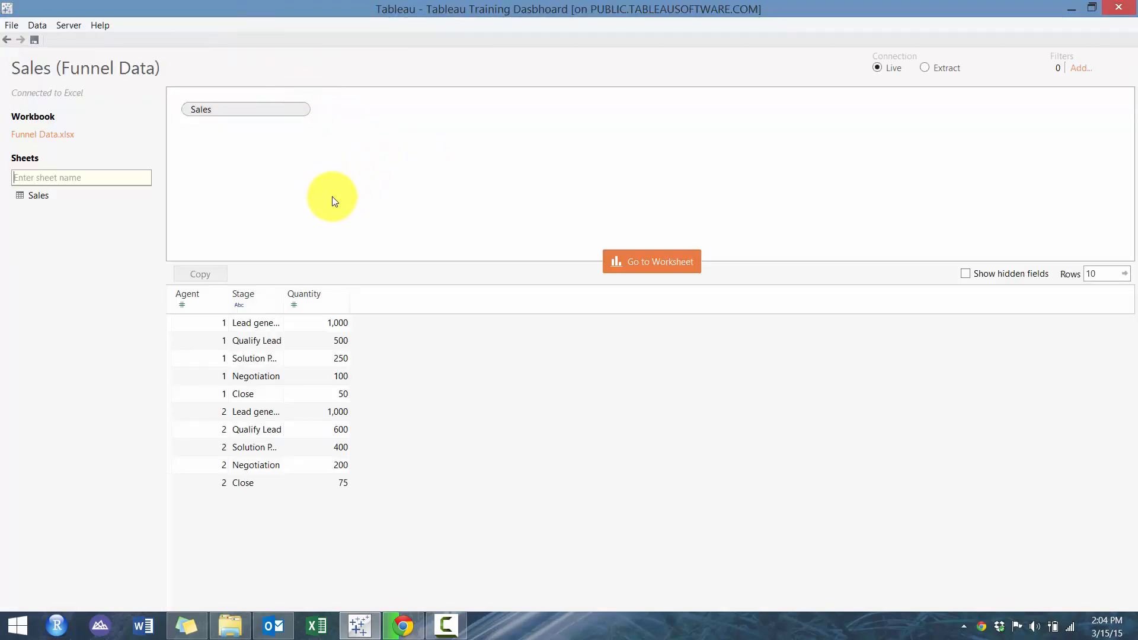
pyautogui.moveTo(334, 202)
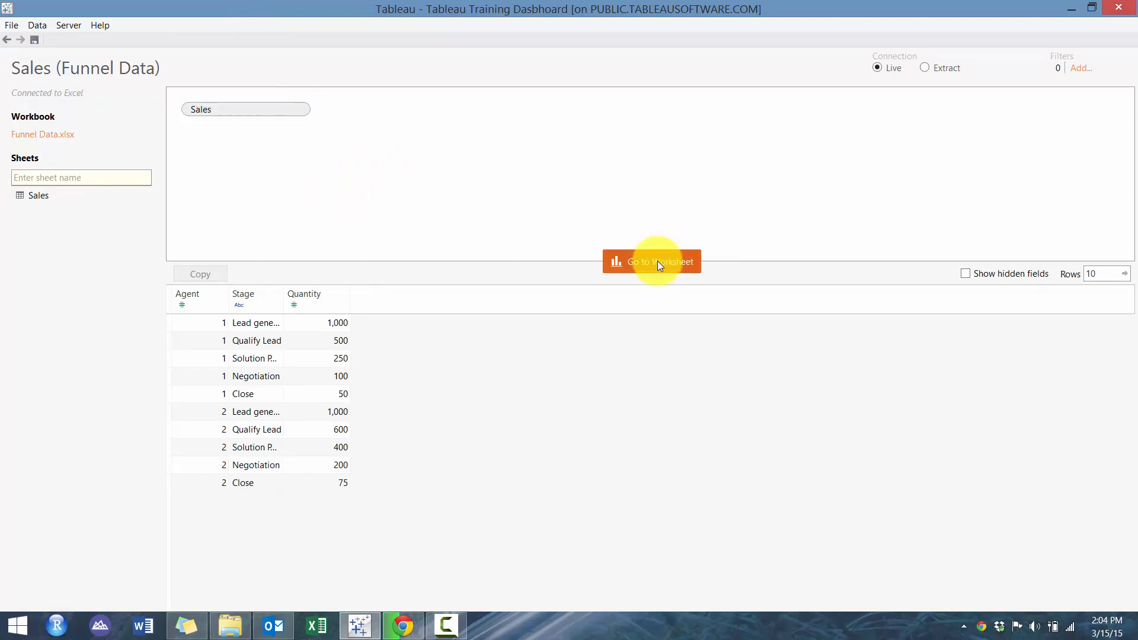
# On a new worksheet, put Stage on Rows and Agent and Quantity on Columns.
pyautogui.click(651, 261)
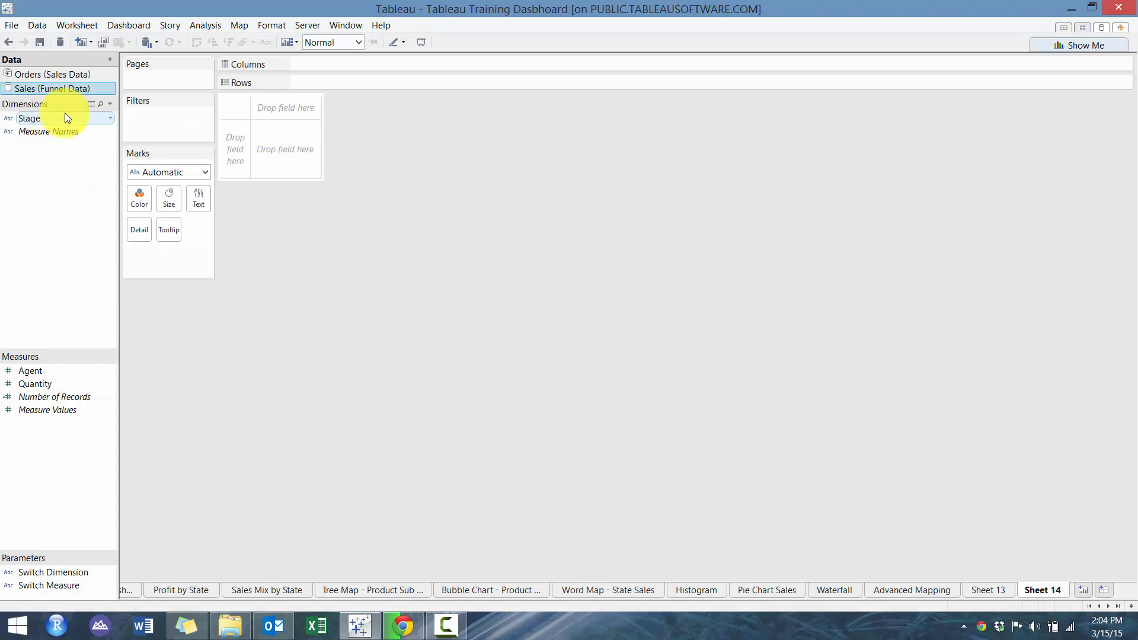
pyautogui.moveTo(29, 118); pyautogui.dragTo(334, 82)
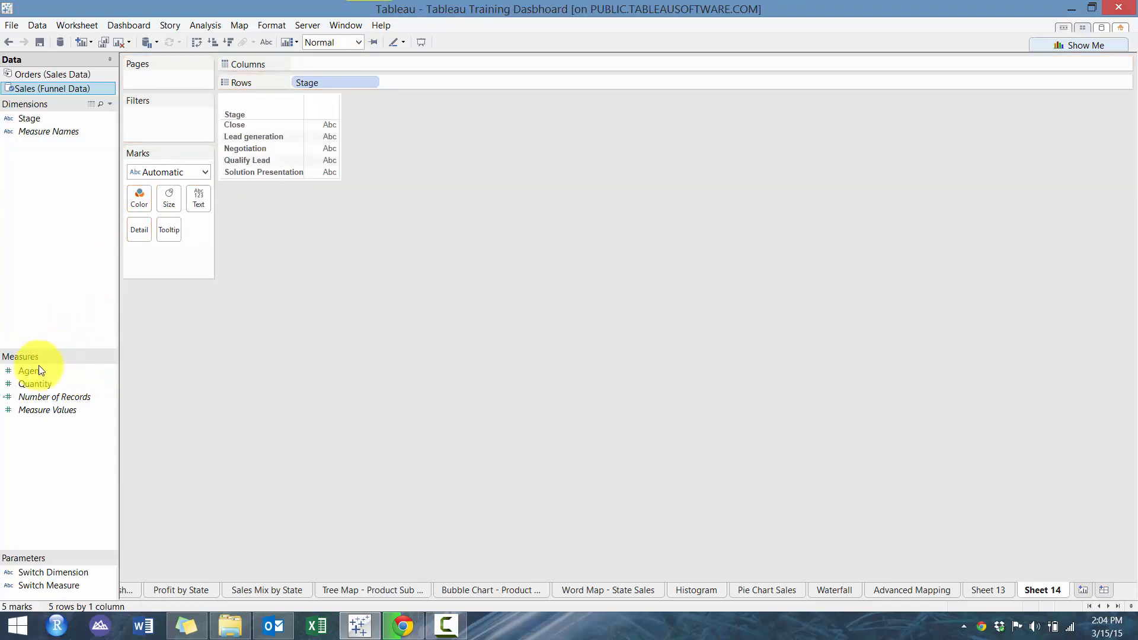
pyautogui.moveTo(34, 371); pyautogui.dragTo(341, 59)
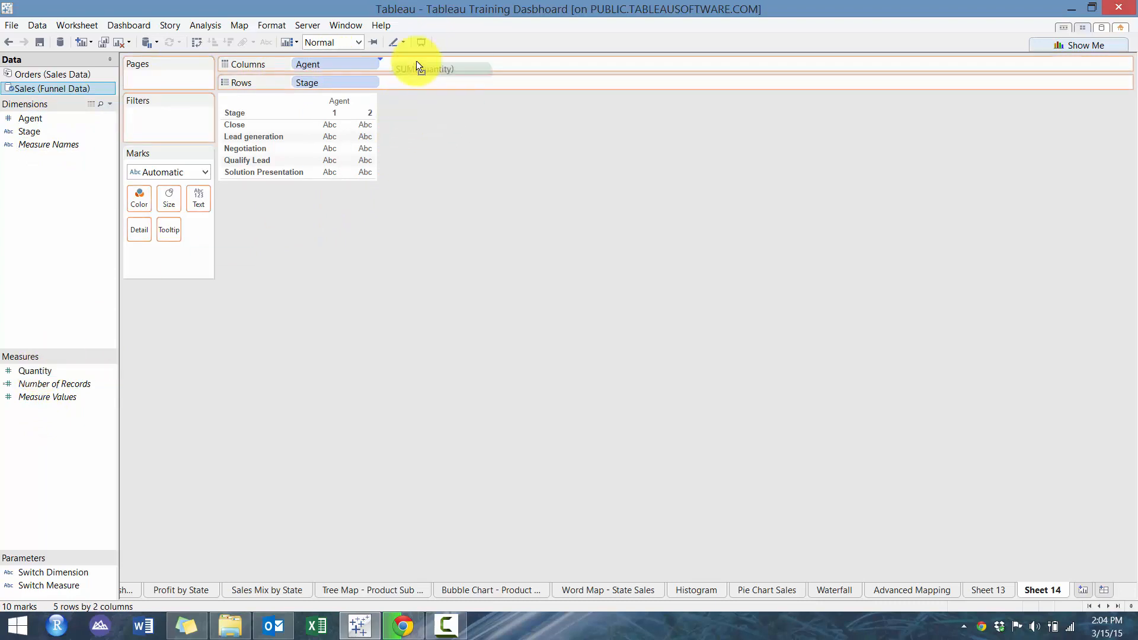
pyautogui.moveTo(418, 67); pyautogui.dragTo(424, 64)
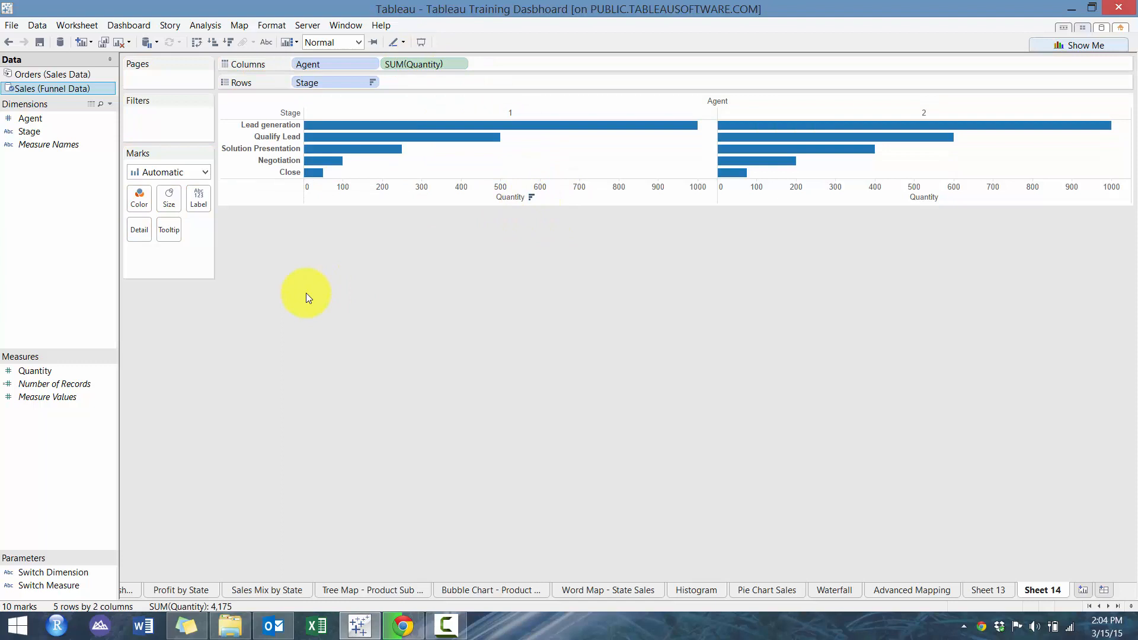
# Show the quantities as Area marks and fit the chart to Entire View.
pyautogui.click(205, 172)
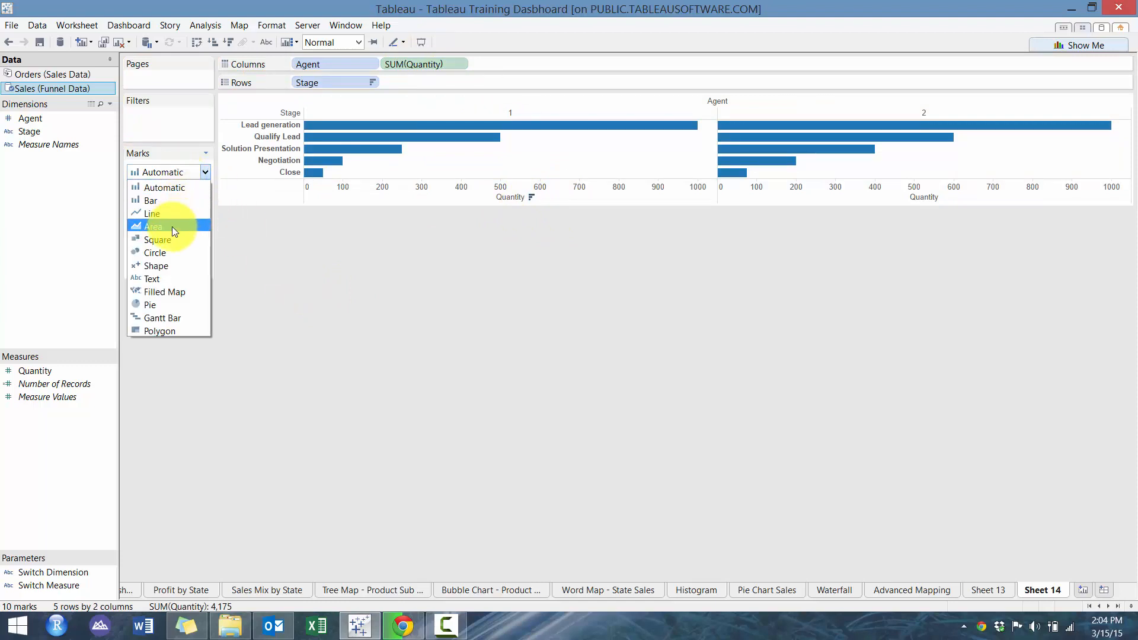
pyautogui.click(151, 225)
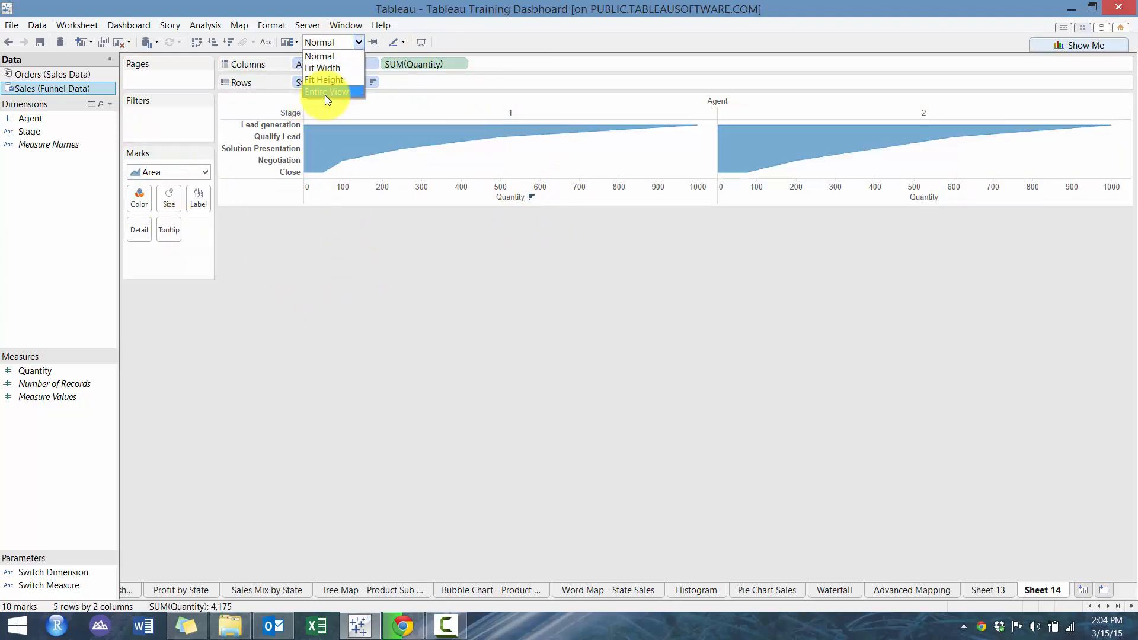
pyautogui.click(326, 93)
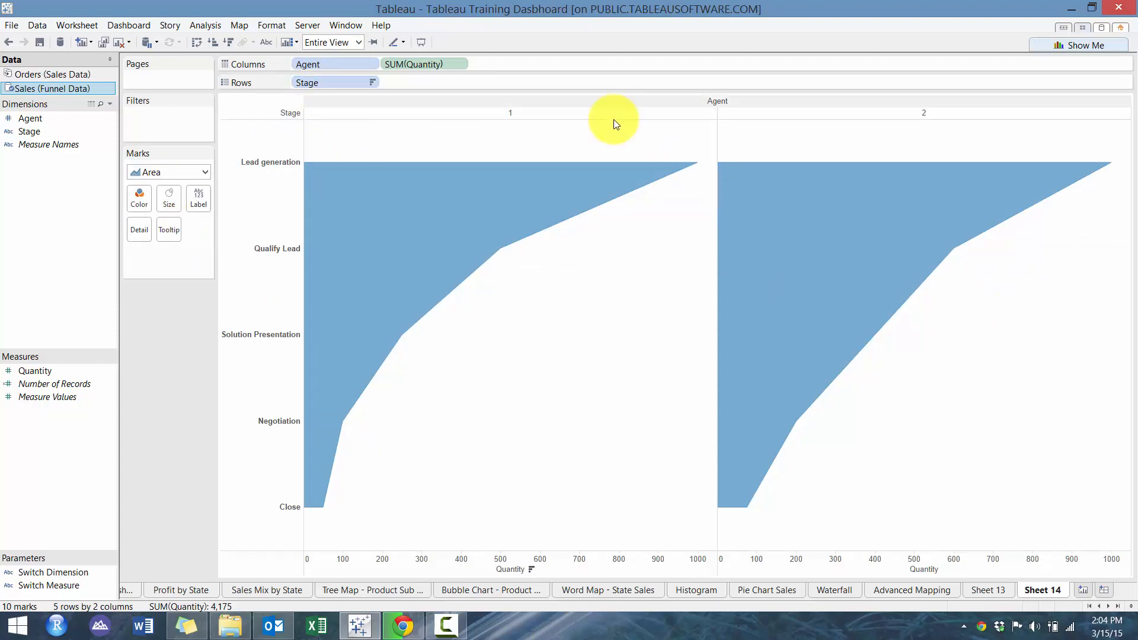
# Create a calculated field 'Other' equal to -[Quantity] from the Quantity field.
pyautogui.rightClick(35, 371)
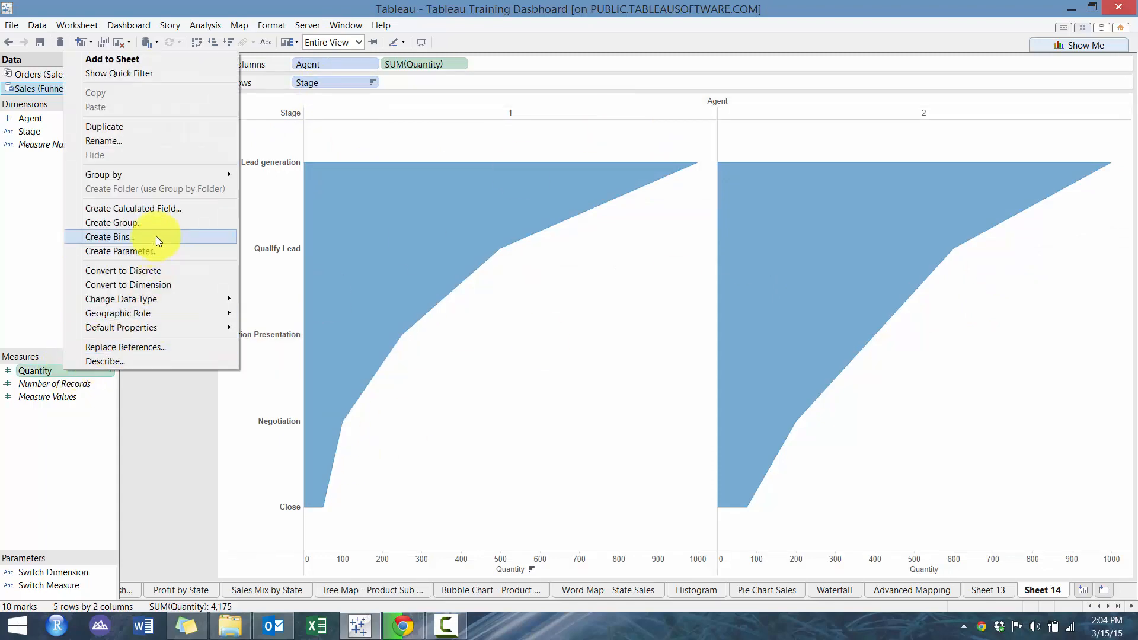
pyautogui.click(133, 209)
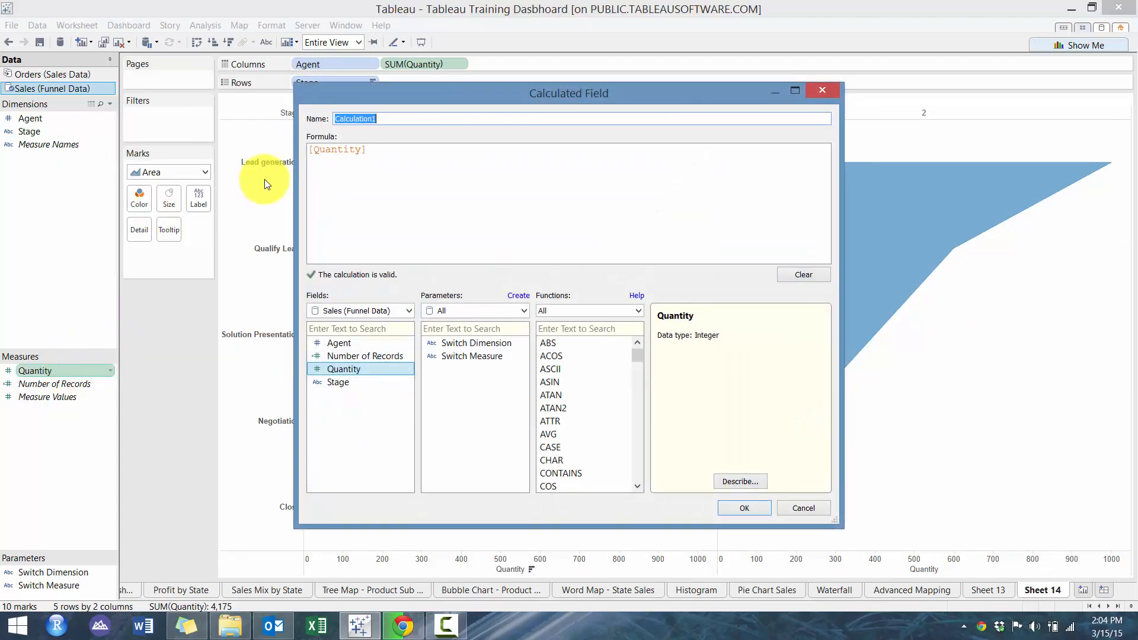
pyautogui.write('Other')
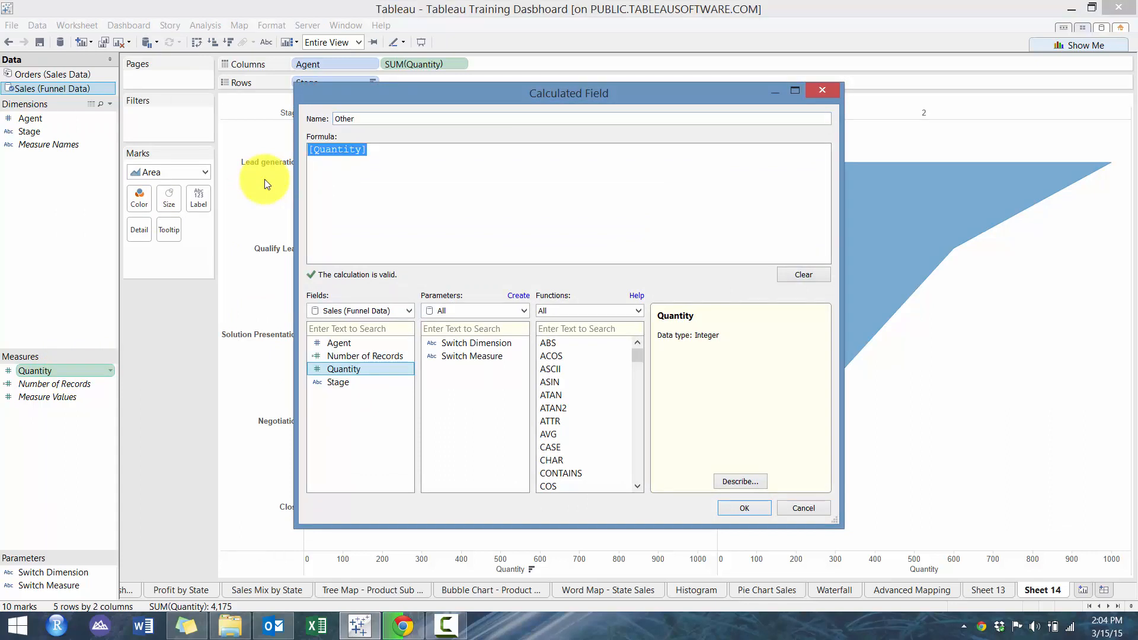
pyautogui.write('-')
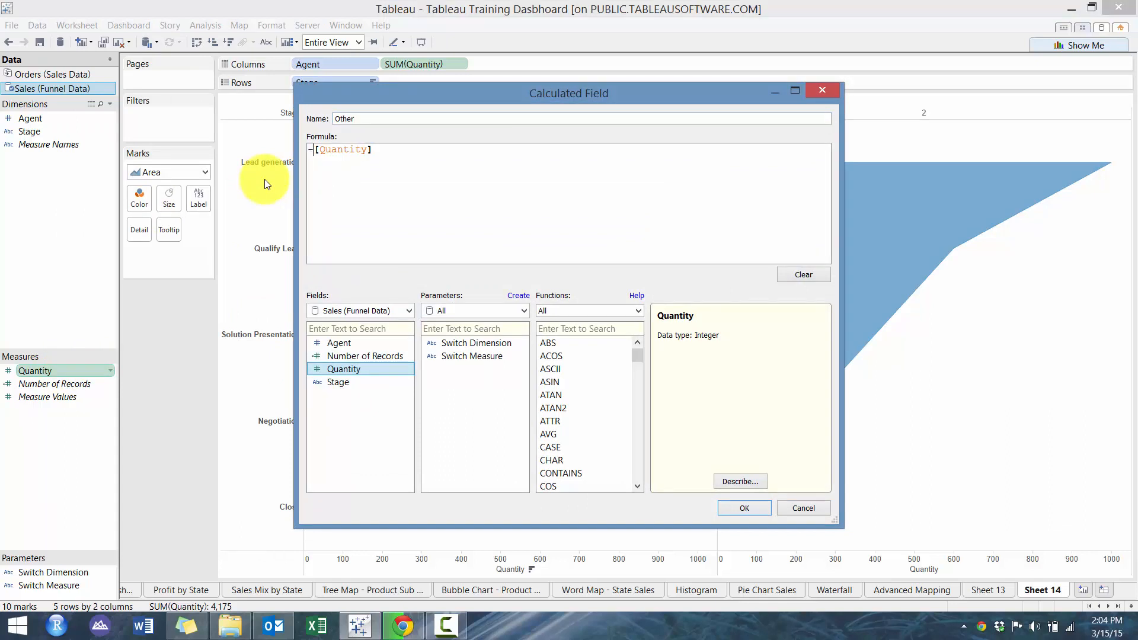
pyautogui.click(744, 507)
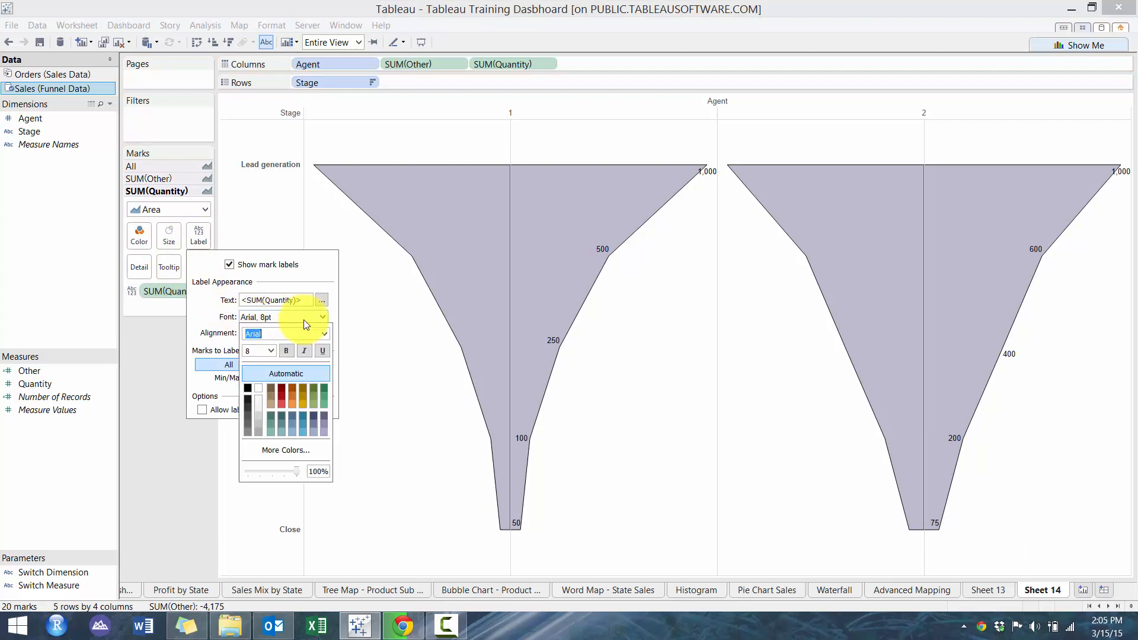
# Set the quantity labels to 16pt, aligned horizontally Right and vertically Middle.
pyautogui.click(270, 351)
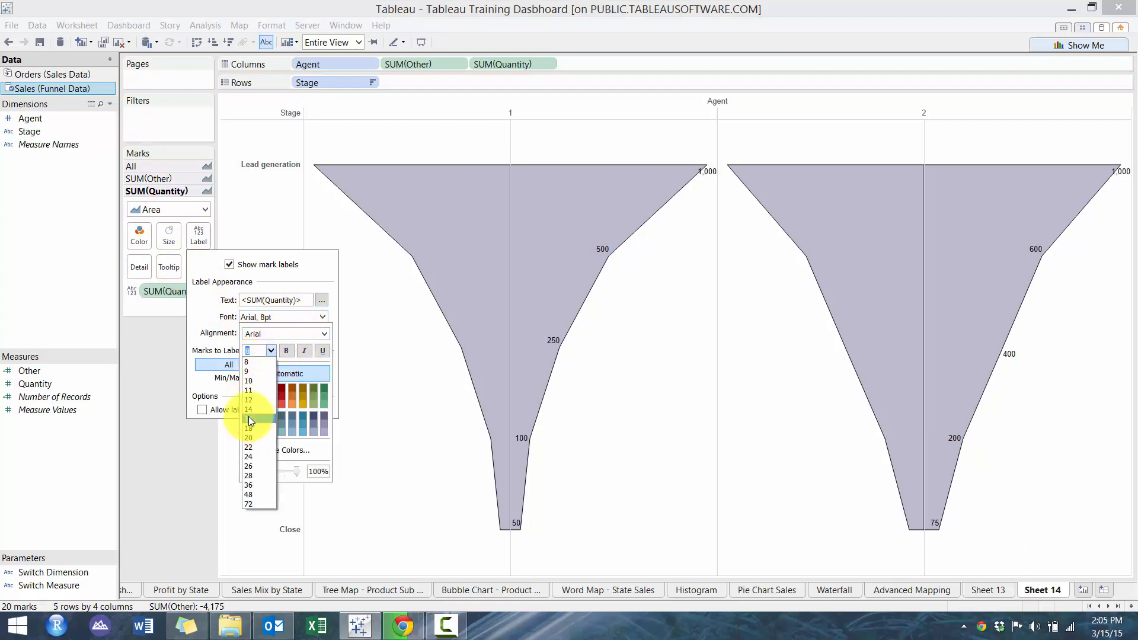
pyautogui.click(248, 419)
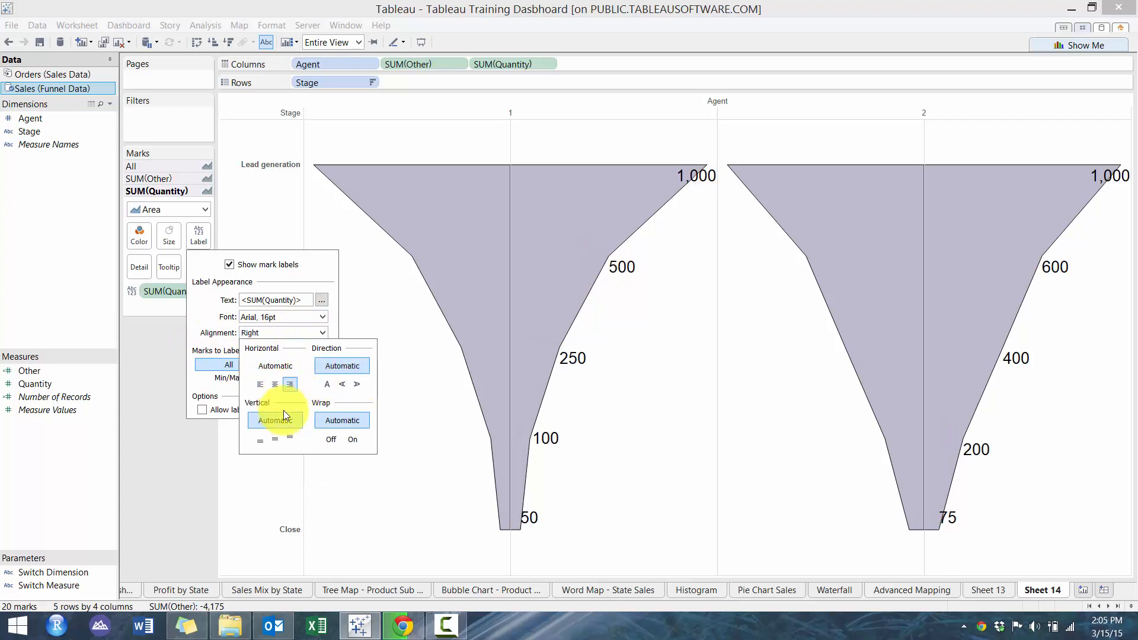
pyautogui.click(290, 438)
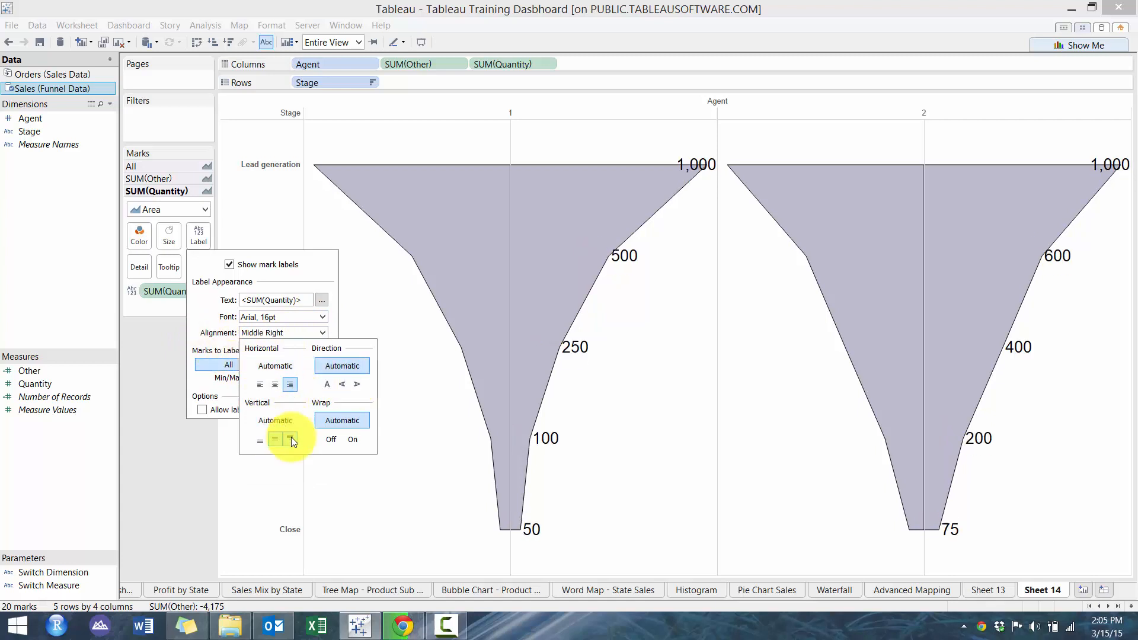
pyautogui.click(289, 438)
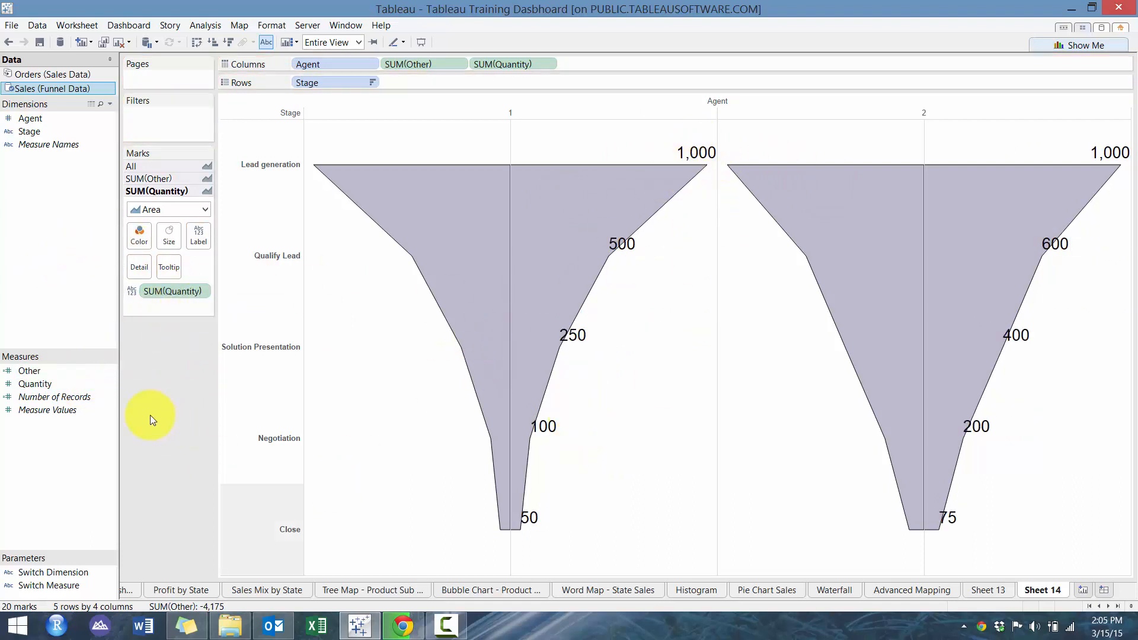
# Create 'Percentage at Each Stage' as sum([Quantity])/LOOKUP(sum([Quantity]),FIRST()).
pyautogui.rightClick(34, 383)
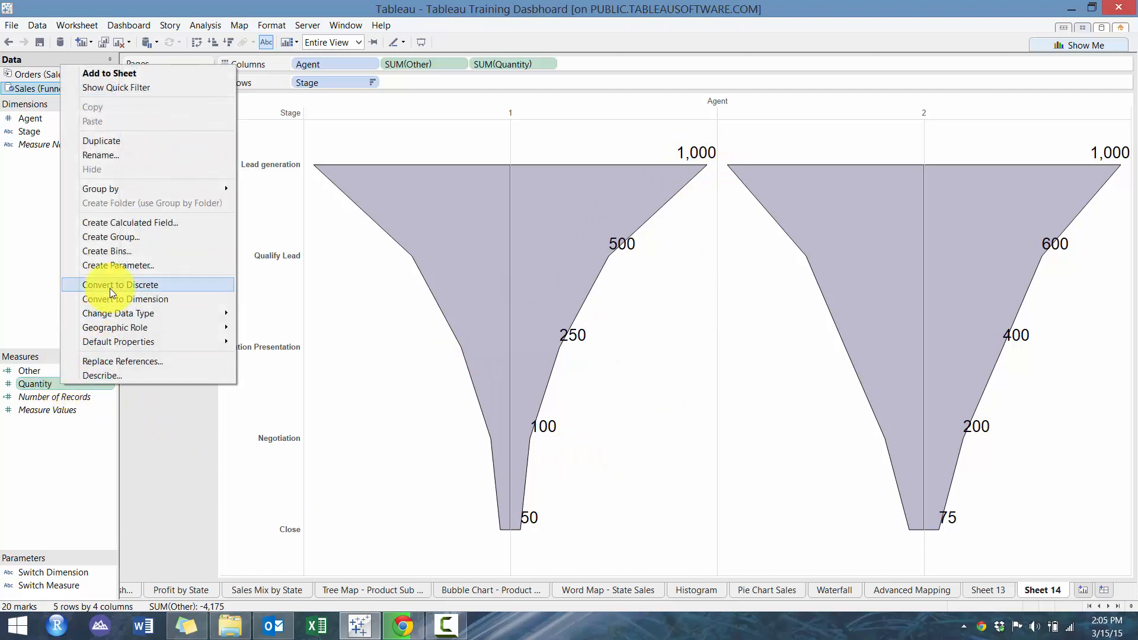
pyautogui.click(131, 222)
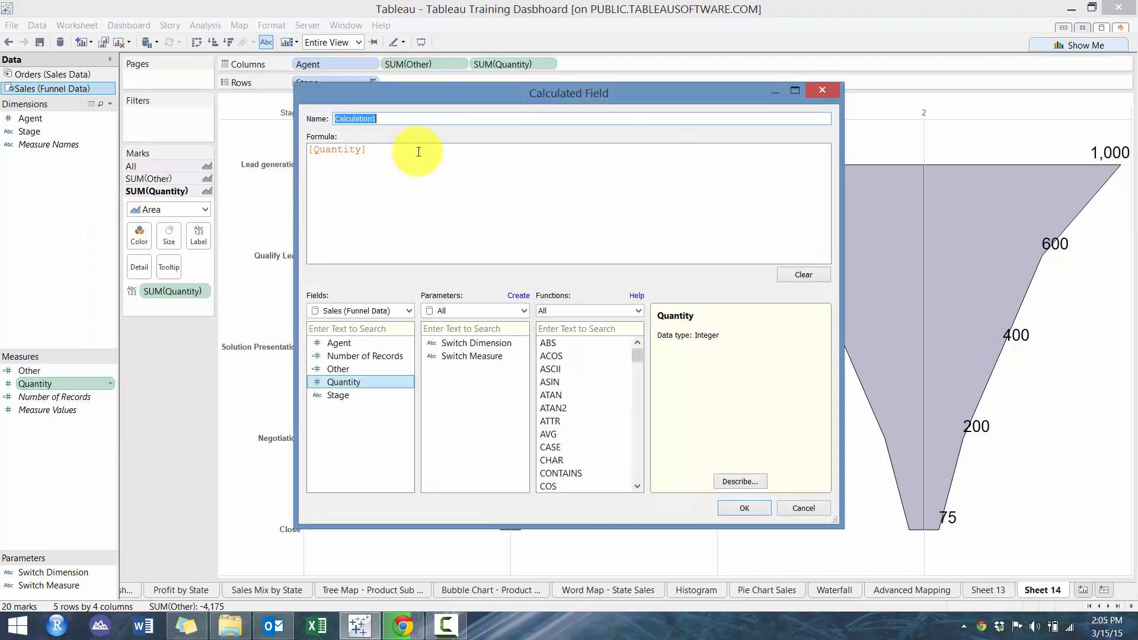
pyautogui.write('Percentage at')
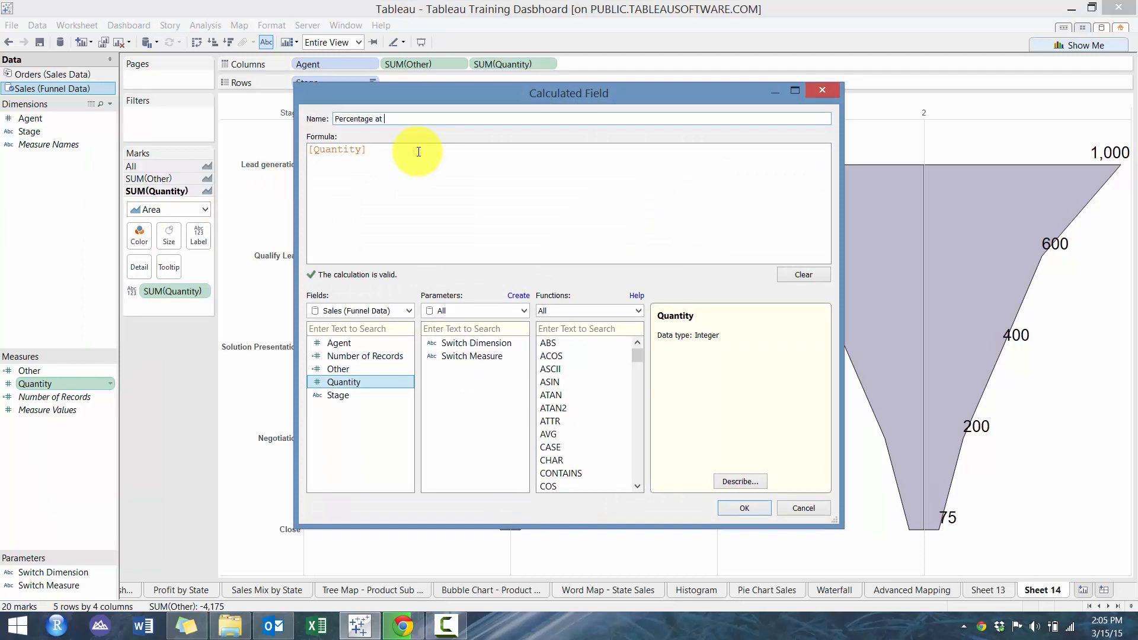
pyautogui.write('Each Stage')
pyautogui.click(568, 204)
pyautogui.write('sum(')
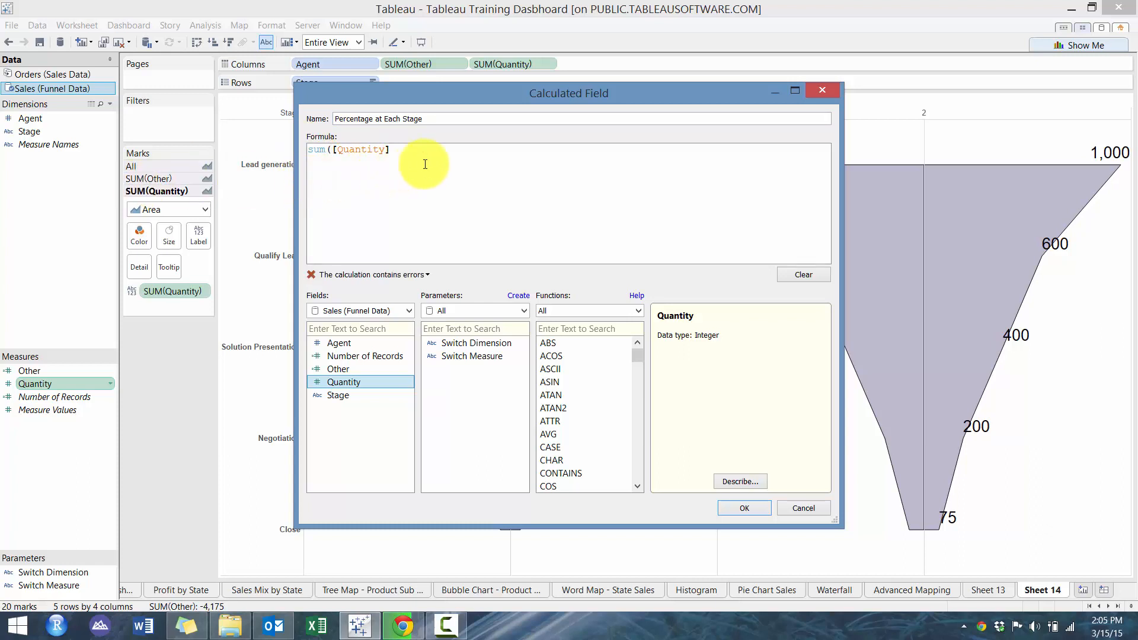
pyautogui.write('/')
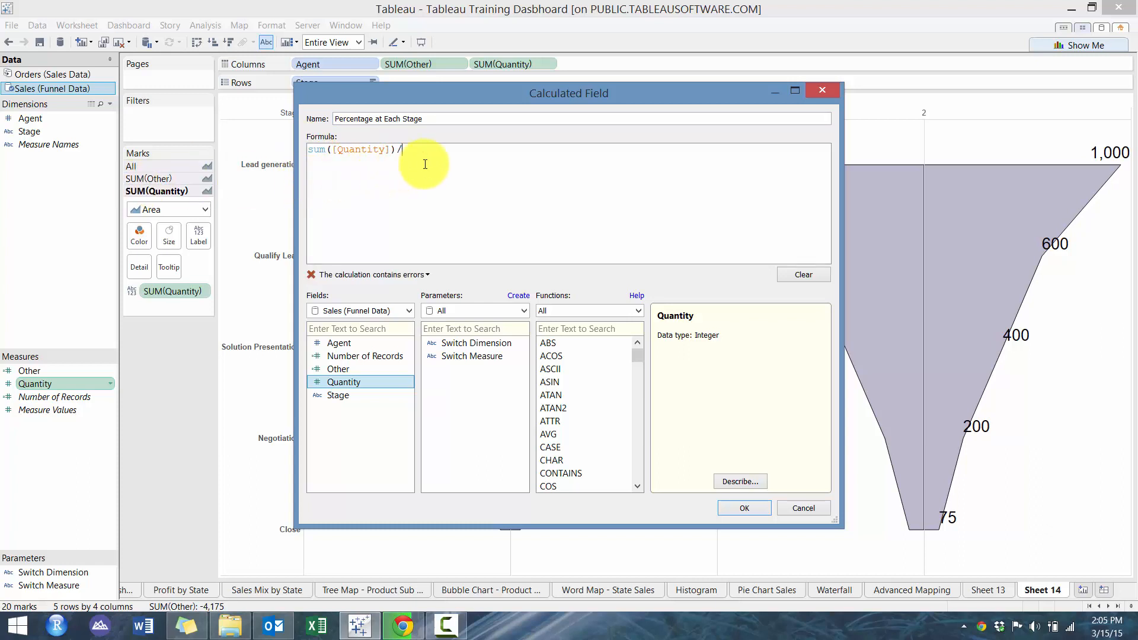
pyautogui.write('LOOKUP(')
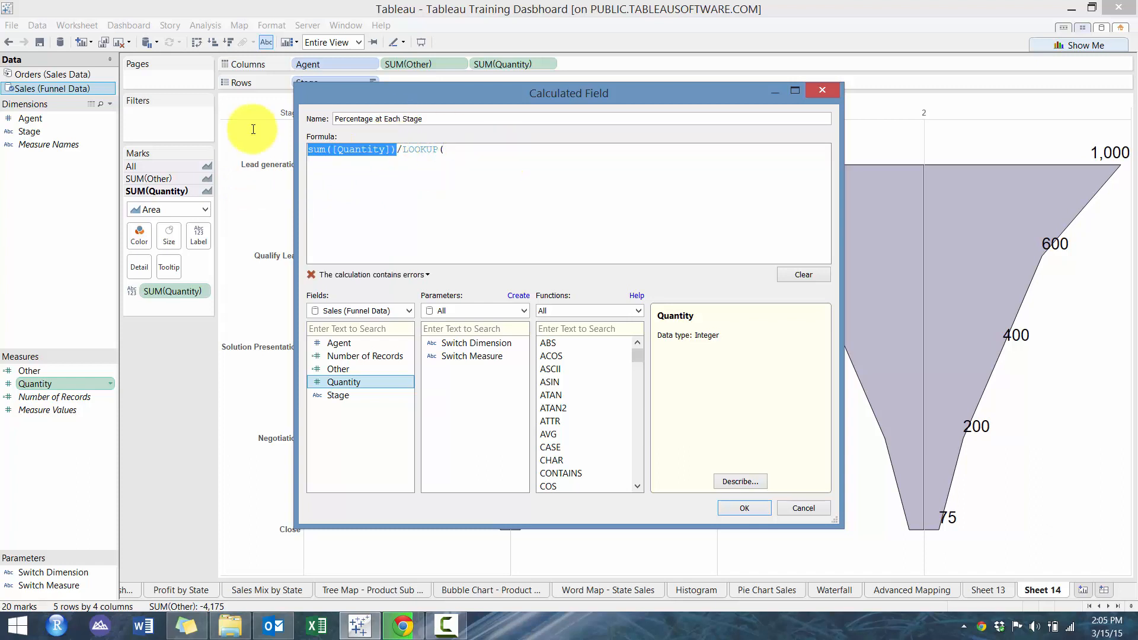
pyautogui.write('sum([Quantity])')
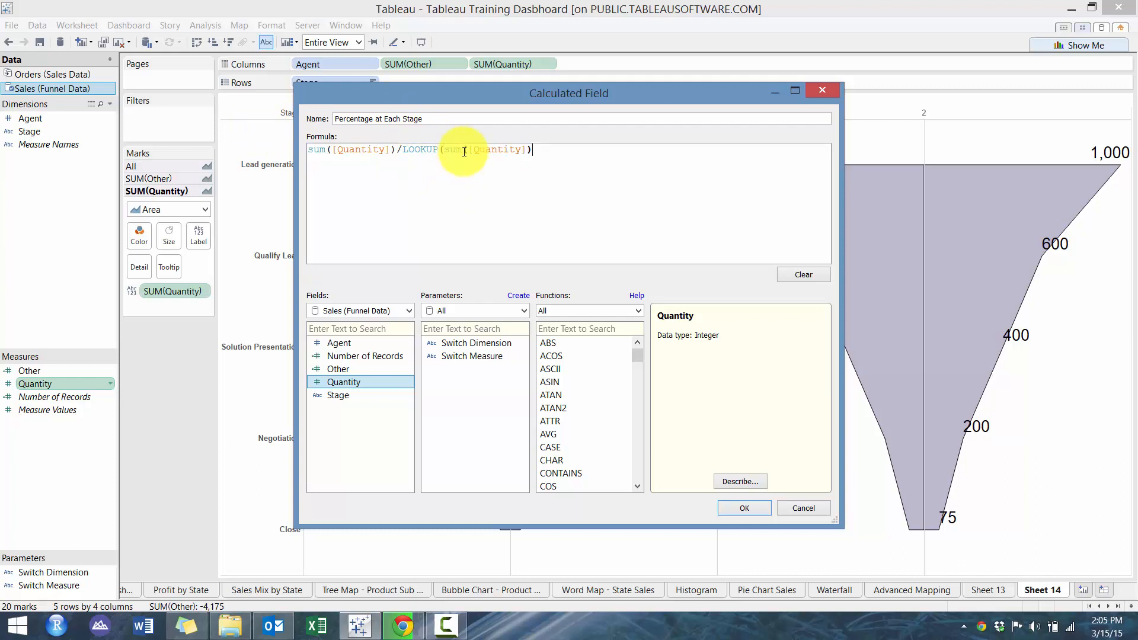
pyautogui.write(',FIRST(')
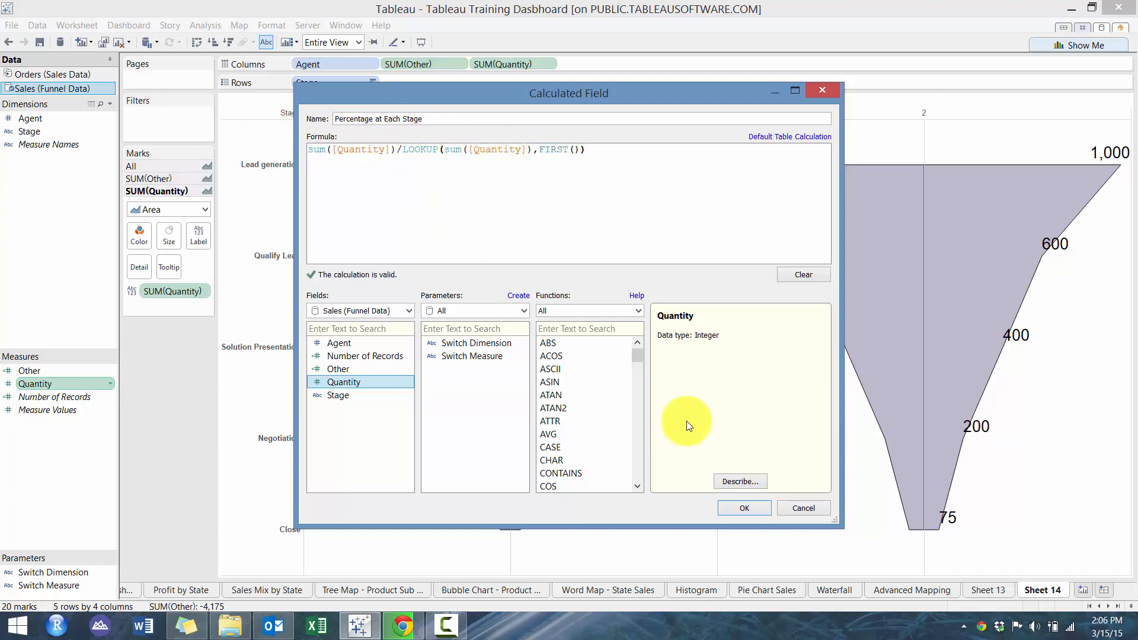
pyautogui.click(743, 508)
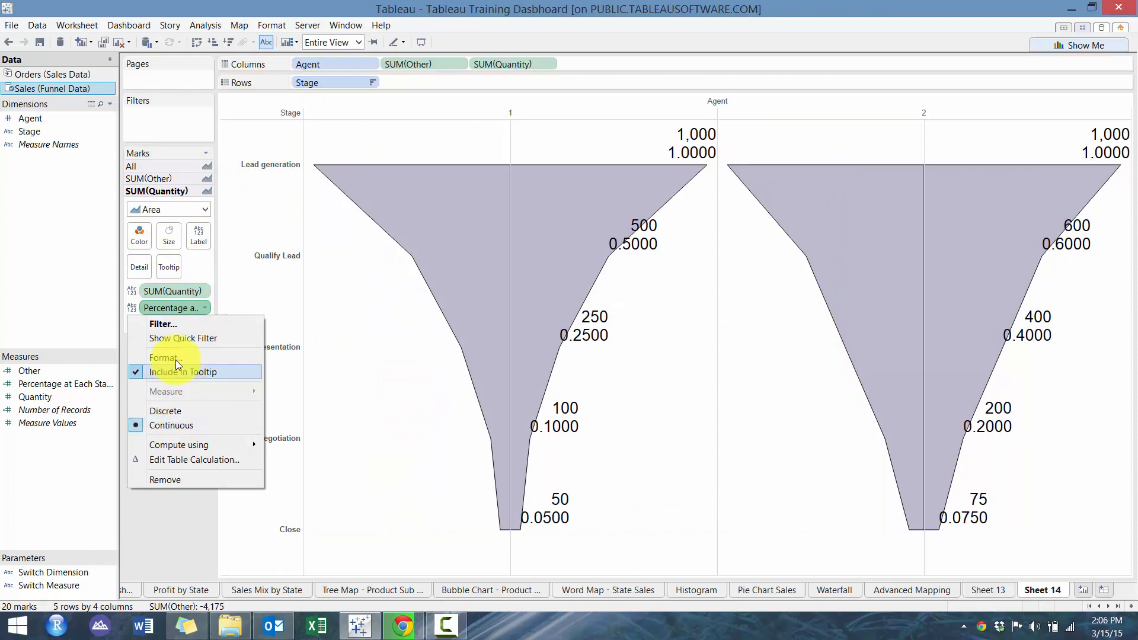
# Format the percentage labels' pane numbers as Percentage.
pyautogui.click(162, 357)
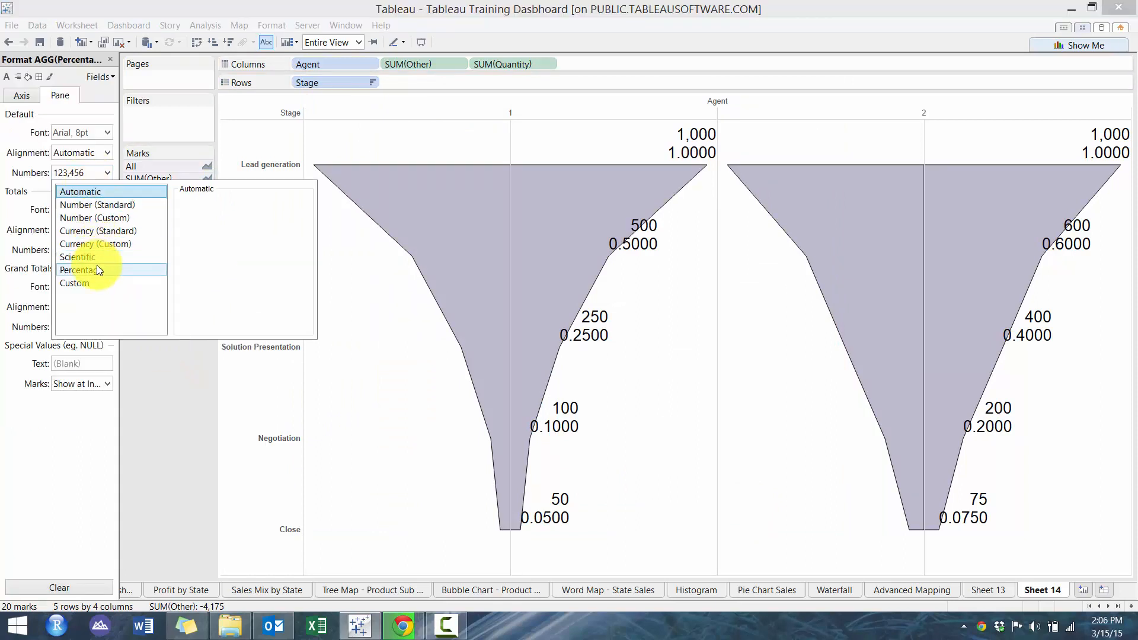
pyautogui.click(78, 270)
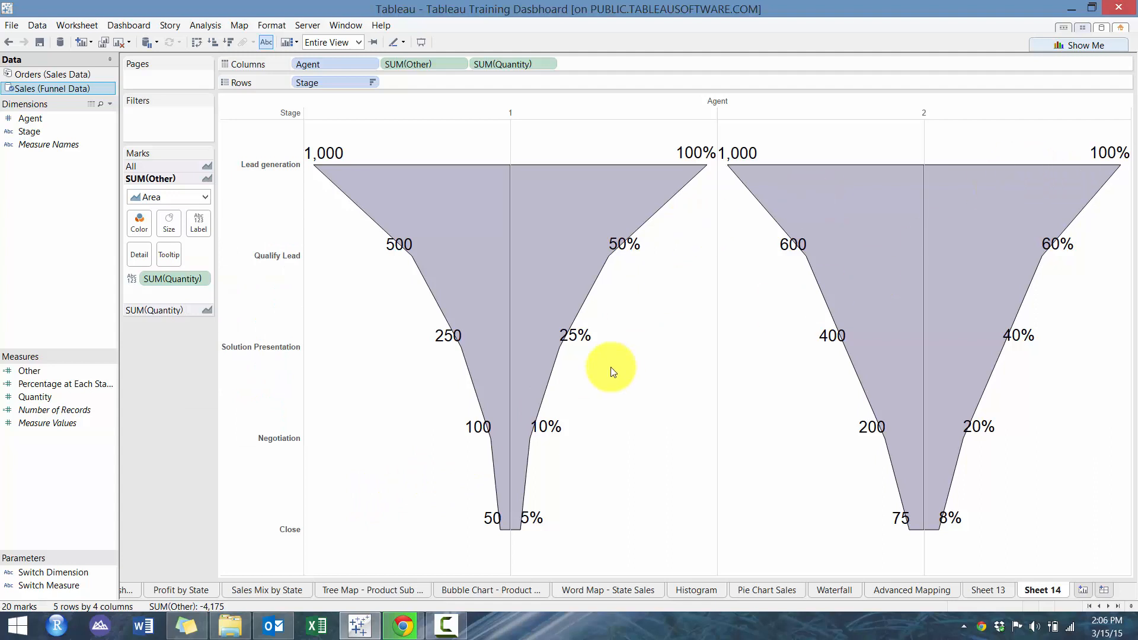
pyautogui.moveTo(623, 158)
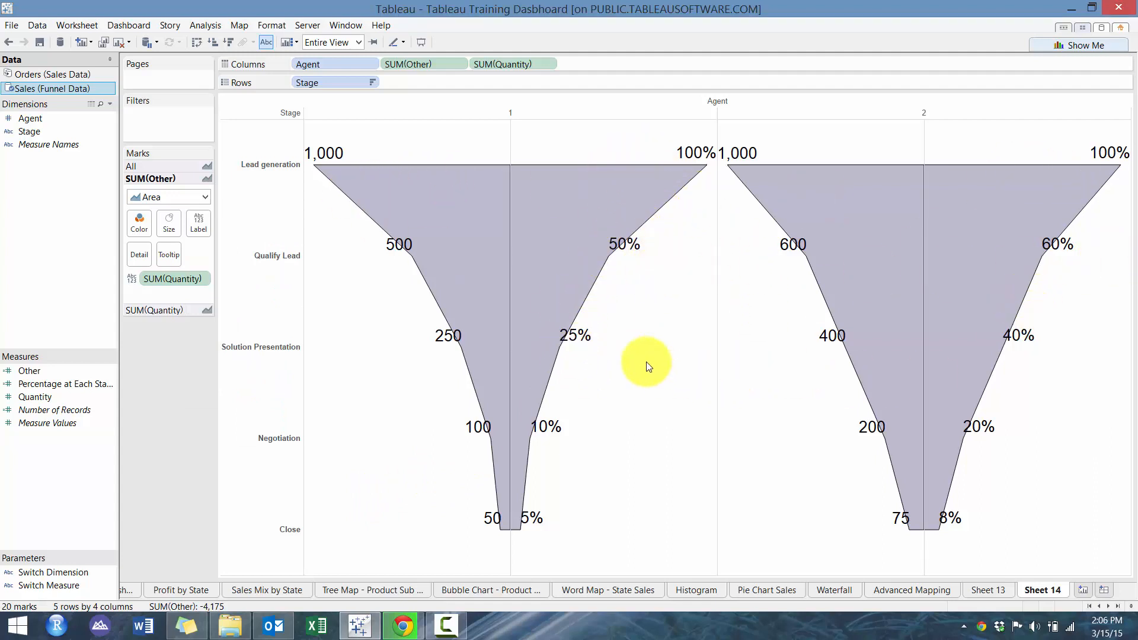
pyautogui.moveTo(633, 486)
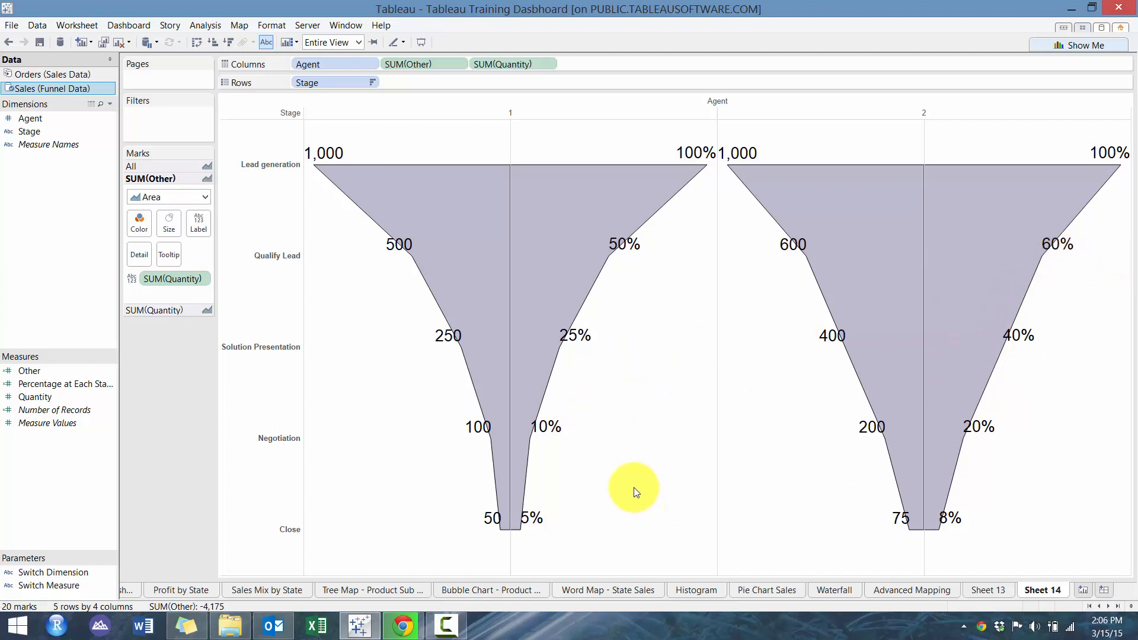